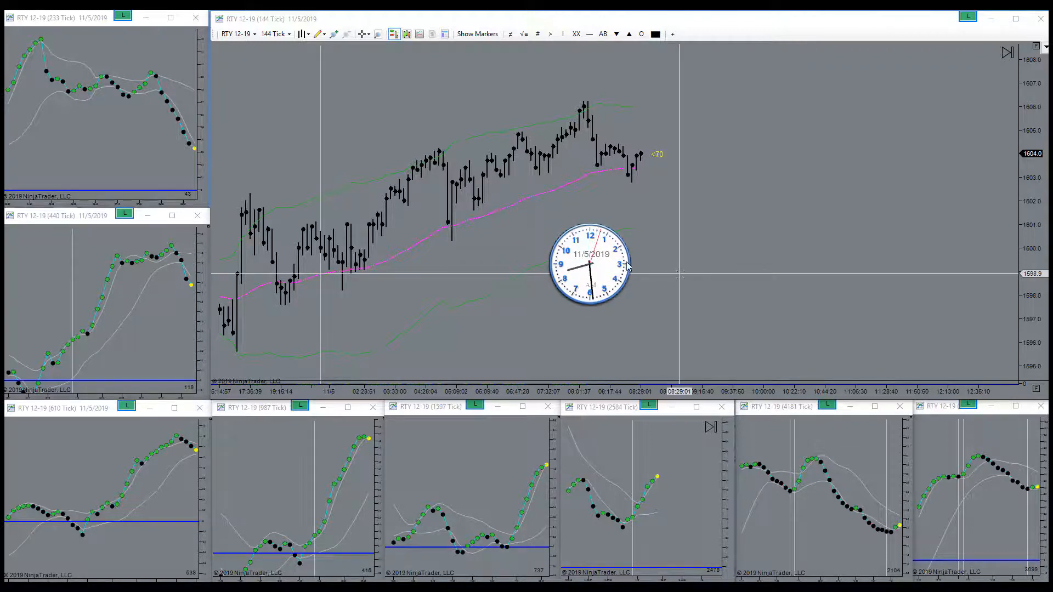
{"action": "mouse_move", "coordinate": [602, 270]}
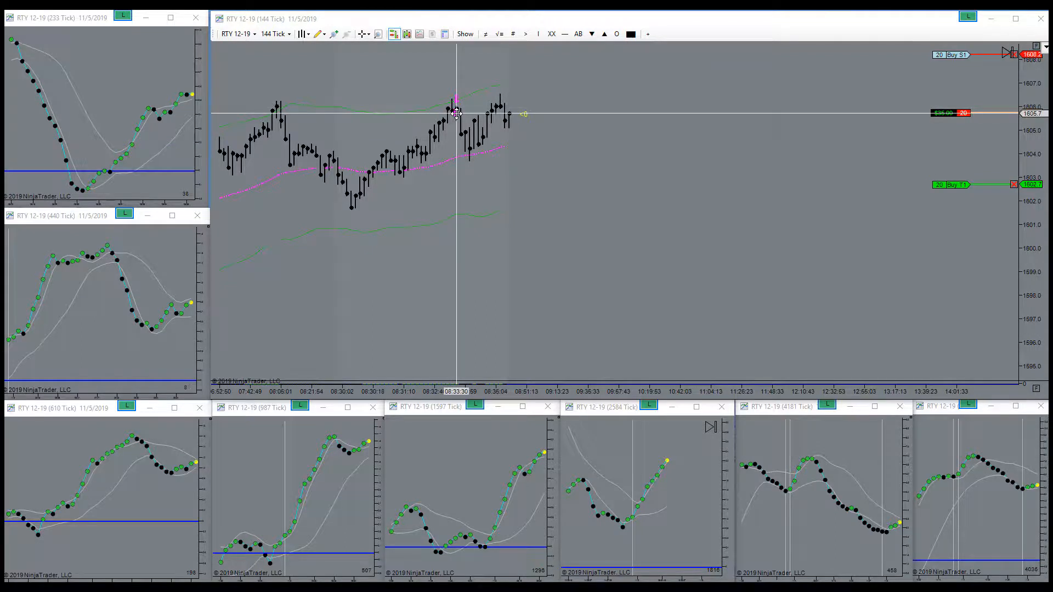
{"action": "mouse_move", "coordinate": [504, 113]}
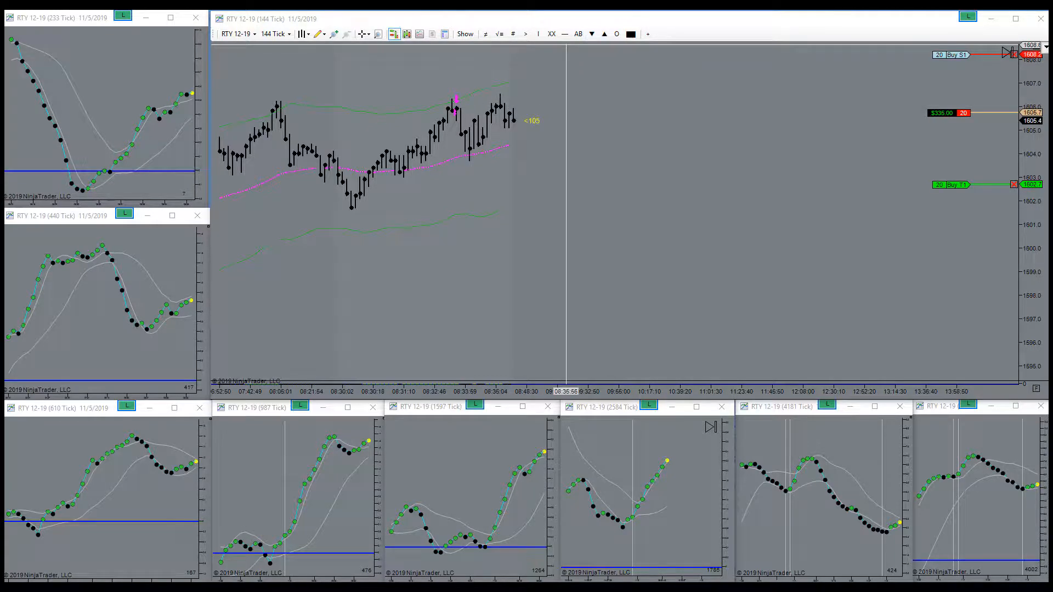
Toggle a 144-tick chart toolbar button while holding the 20-contract RTY short as sell arrows plot
{"action": "left_click", "coordinate": [525, 34]}
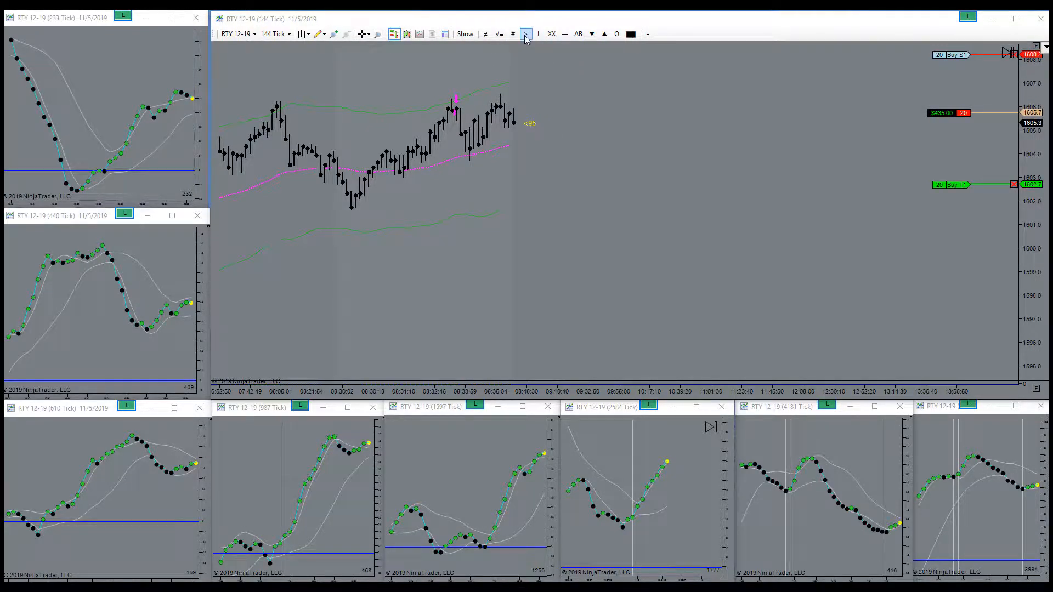
{"action": "left_click", "coordinate": [526, 34]}
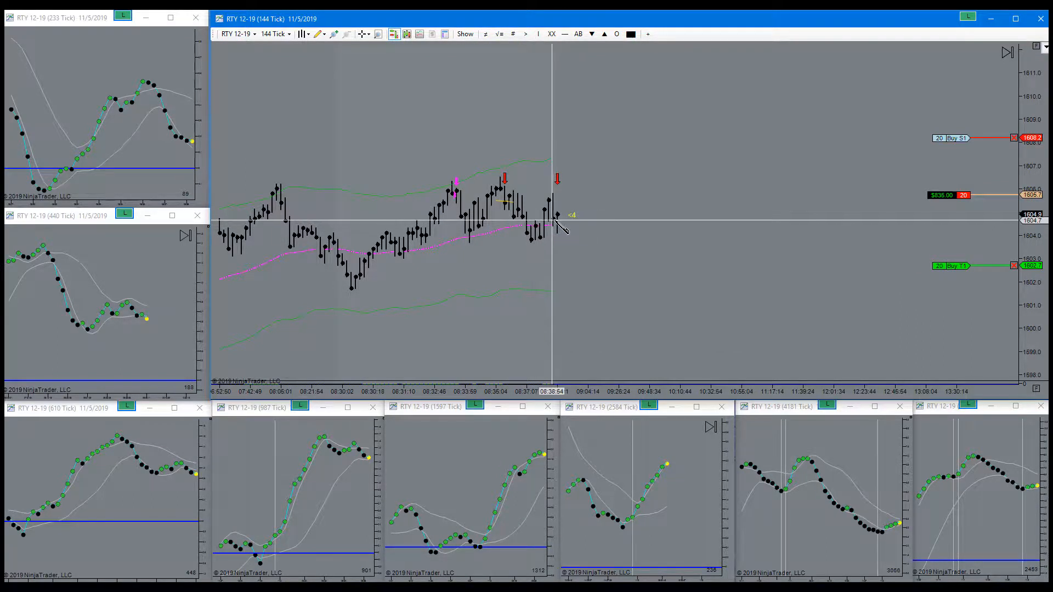
{"action": "mouse_move", "coordinate": [642, 262]}
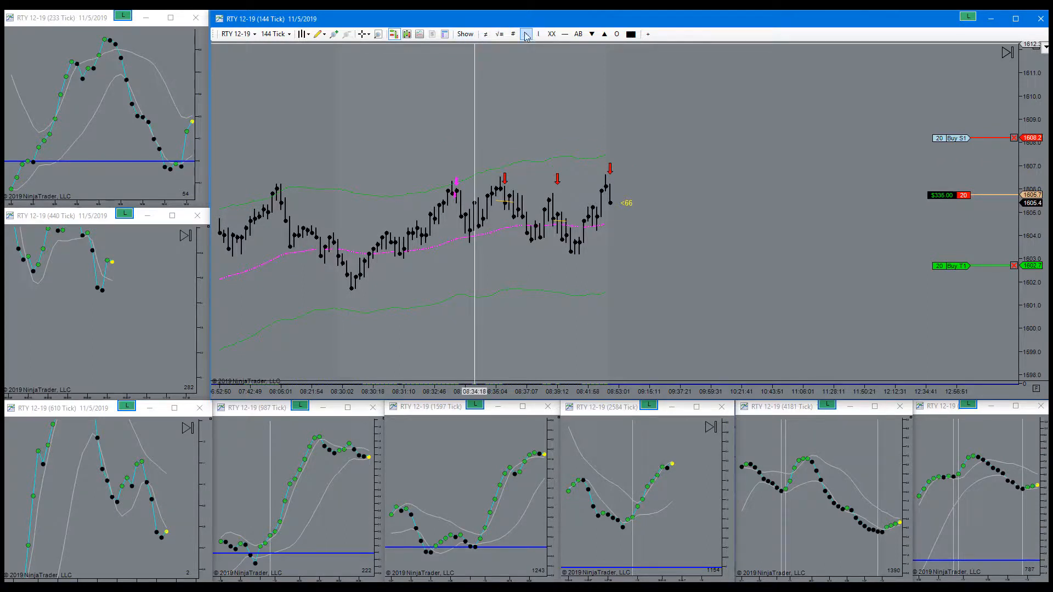
{"action": "mouse_move", "coordinate": [624, 208]}
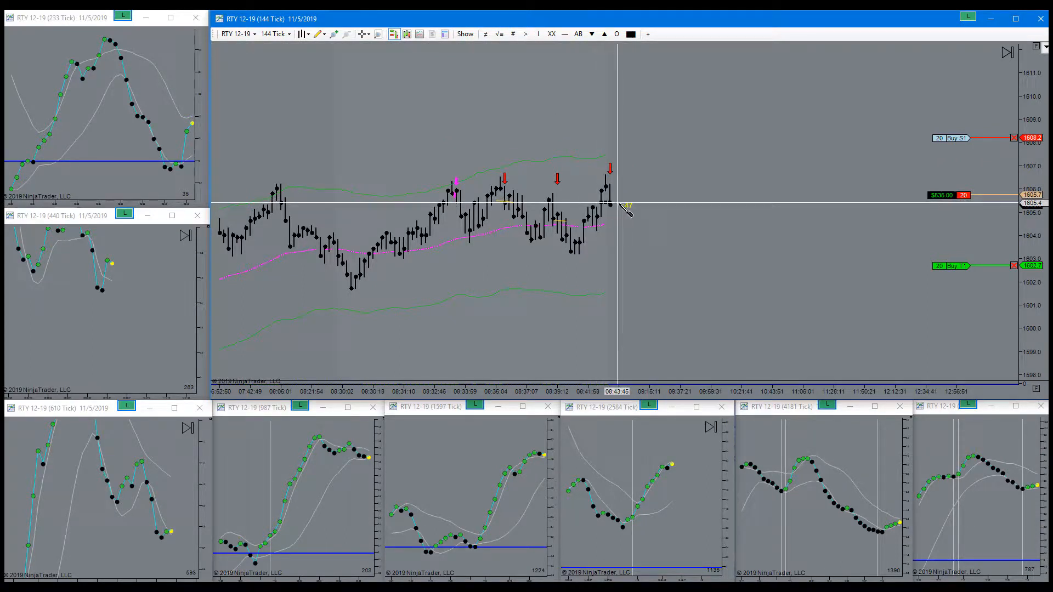